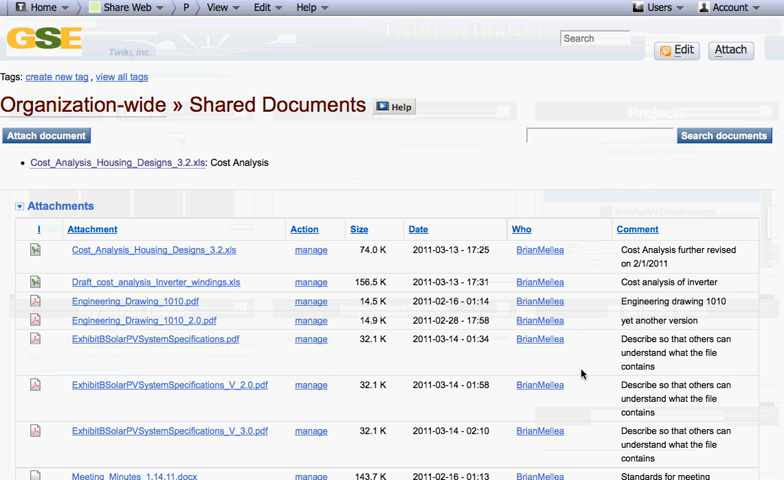
{"action": "mouse_move", "coordinate": [465, 174]}
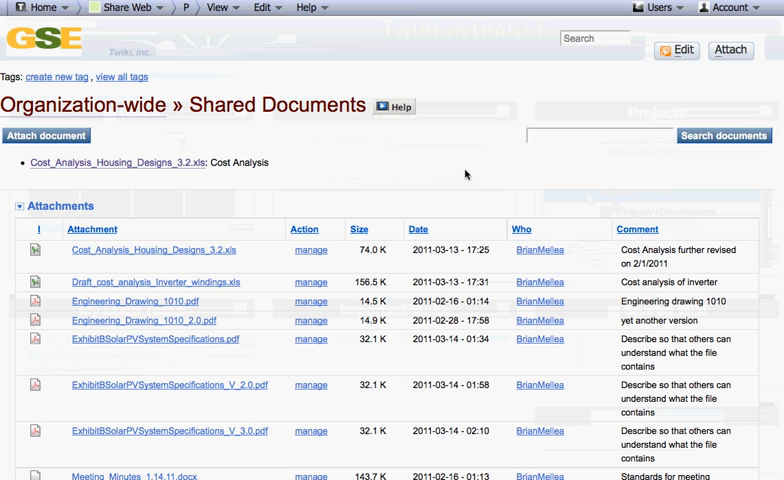
{"action": "mouse_move", "coordinate": [425, 183]}
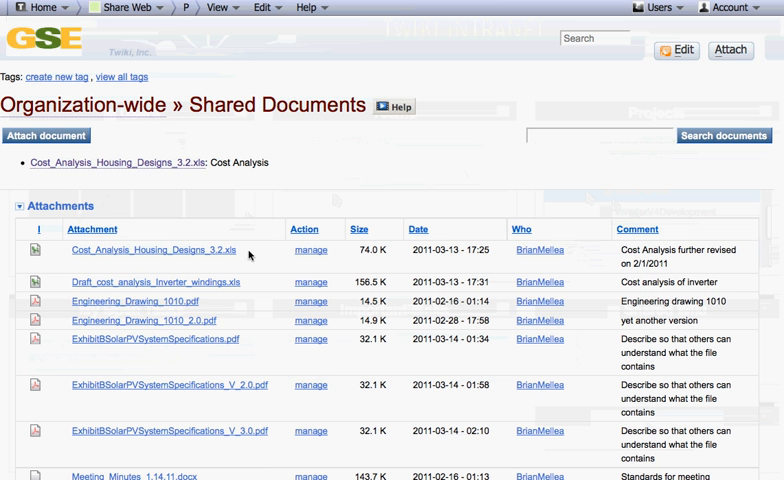
{"action": "mouse_move", "coordinate": [245, 256]}
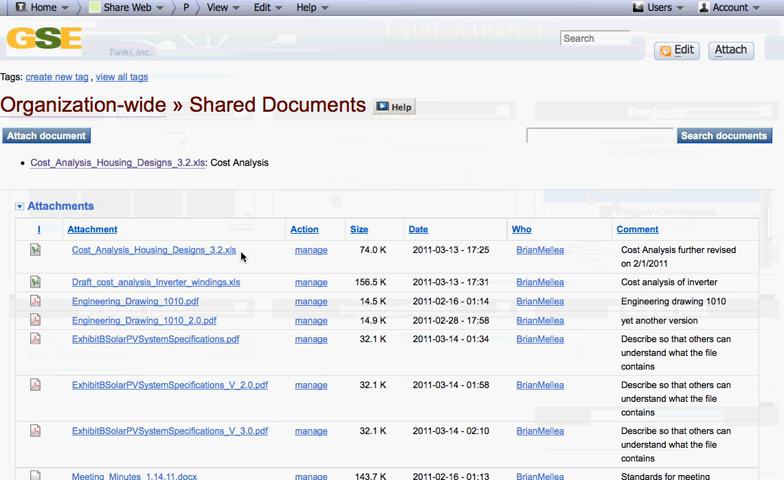
{"action": "mouse_move", "coordinate": [242, 257]}
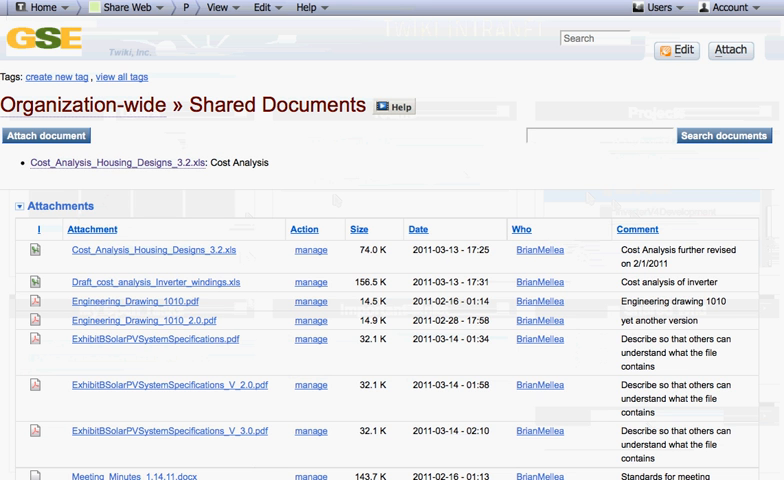
- Attach the V_4.0 Solar PV specifications PDF with a comment and upload it
{"action": "scroll", "scroll_direction": "down", "scroll_amount": 3}
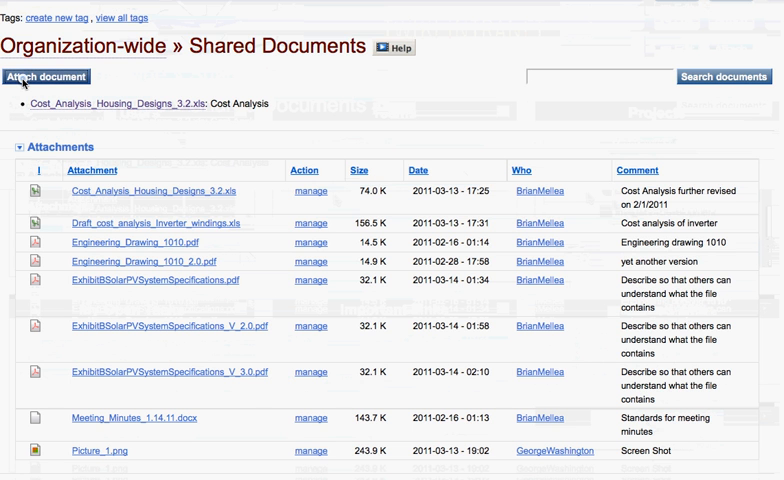
{"action": "left_click", "coordinate": [45, 77]}
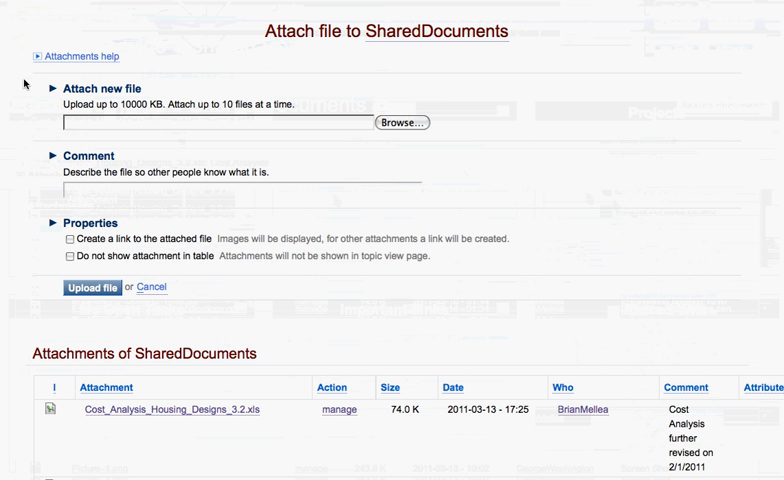
{"action": "left_click", "coordinate": [400, 122]}
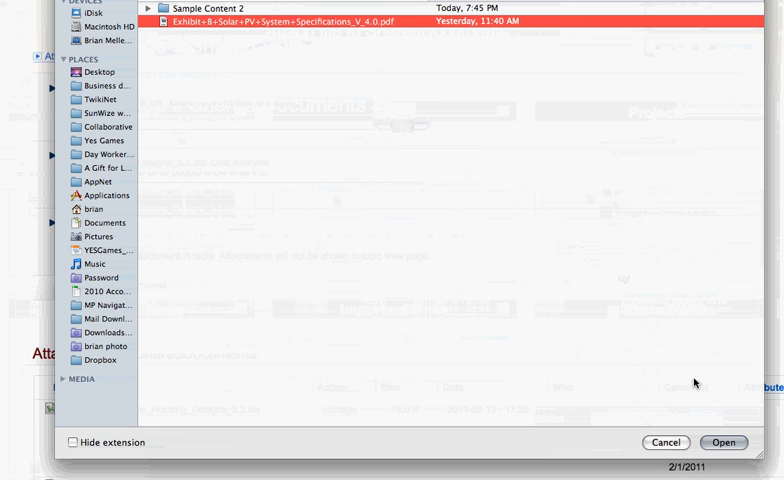
{"action": "left_click", "coordinate": [723, 442]}
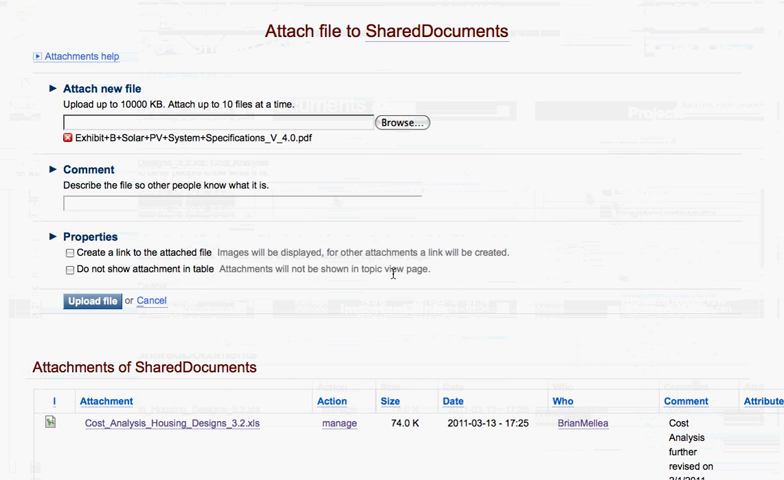
{"action": "type", "text": "derstand what the file contains"}
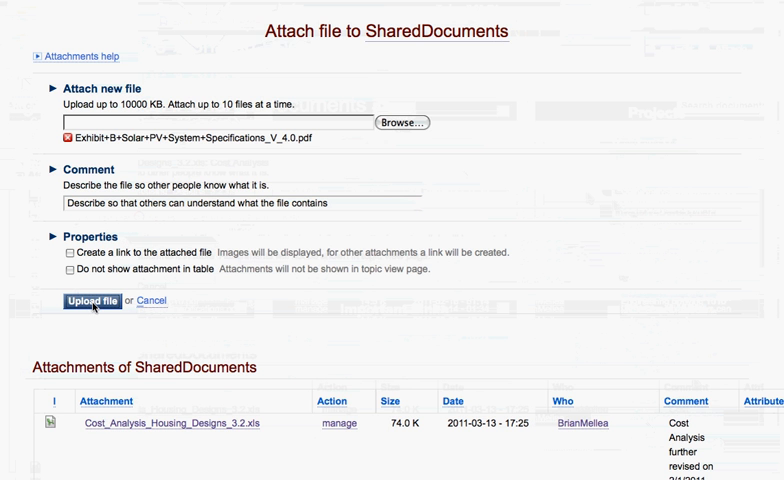
{"action": "left_click", "coordinate": [92, 301]}
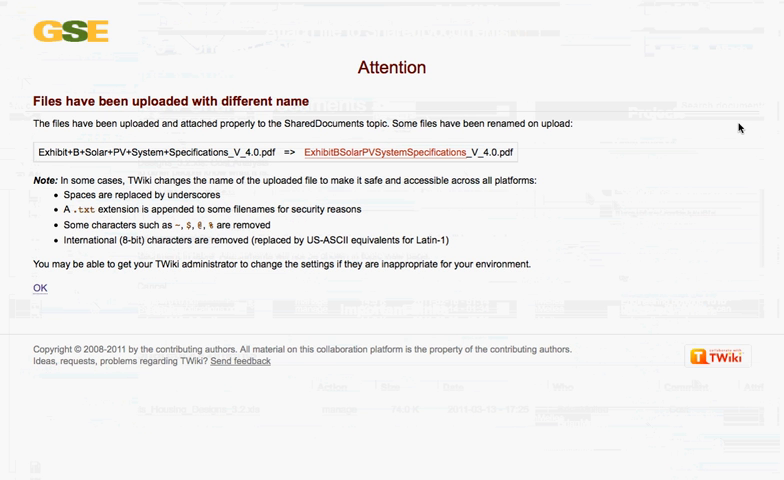
{"action": "mouse_move", "coordinate": [557, 101]}
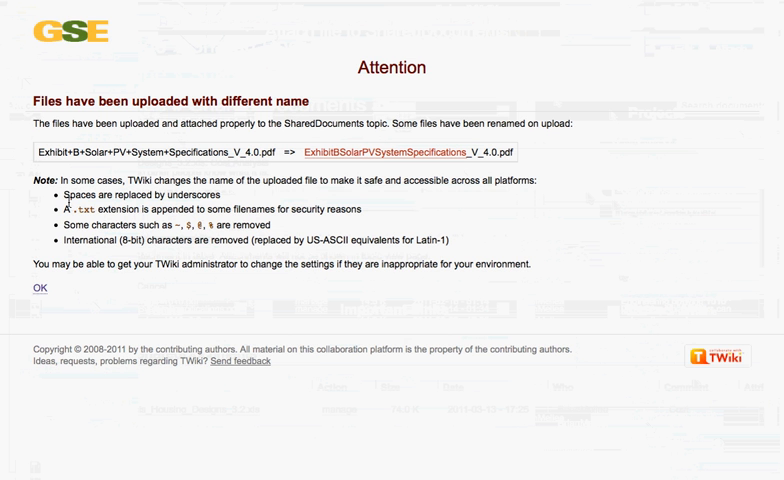
- Dismiss the renaming notice to return to the Shared Documents topic
{"action": "left_click", "coordinate": [38, 288]}
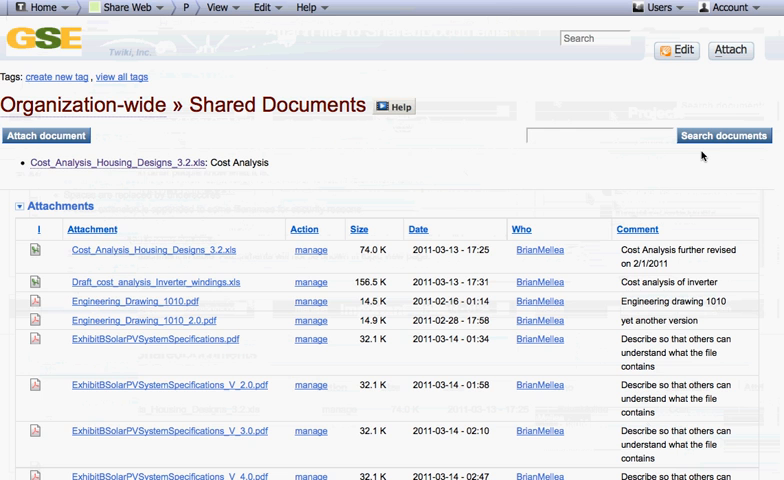
- Open the manage page for ExhibitBSolarPVSystemSpecifications_V_4.0.pdf from the attachments table
{"action": "scroll", "scroll_direction": "down", "scroll_amount": 3}
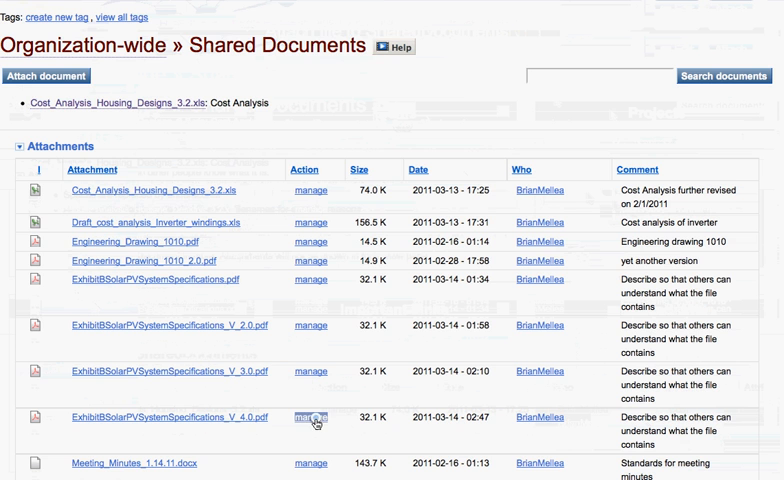
{"action": "left_click", "coordinate": [311, 417]}
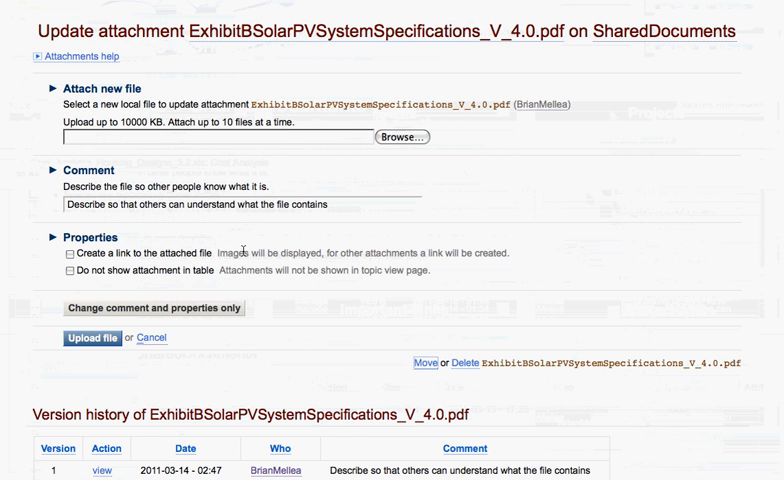
{"action": "left_click", "coordinate": [414, 363]}
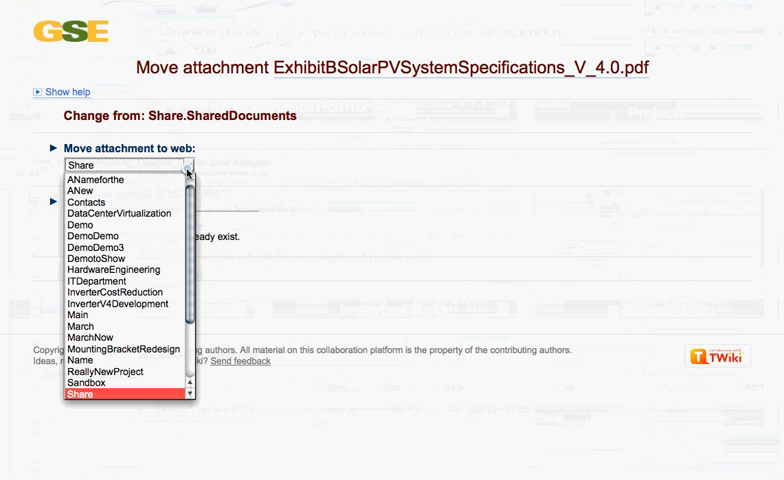
{"action": "mouse_move", "coordinate": [220, 167]}
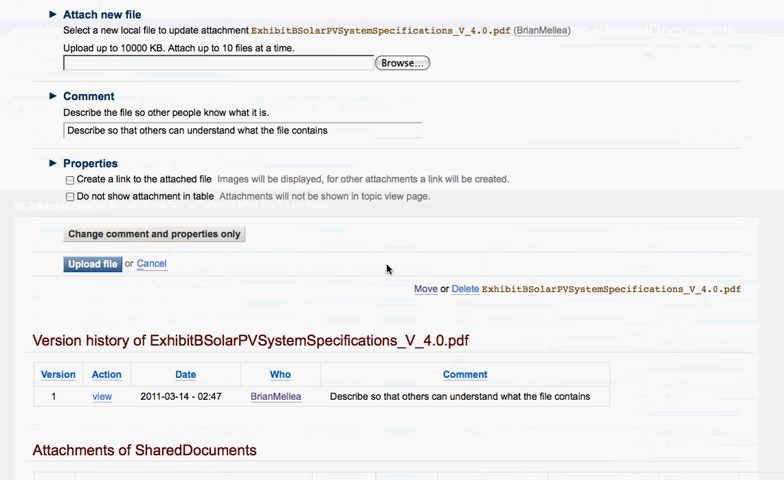
{"action": "mouse_move", "coordinate": [375, 266]}
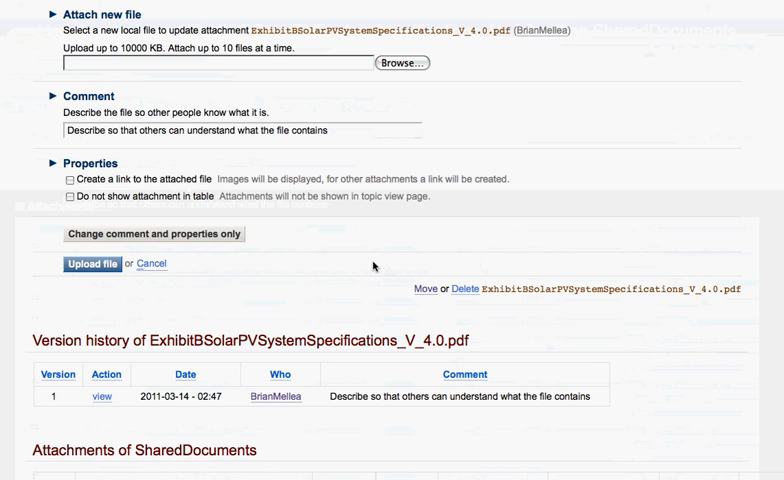
{"action": "mouse_move", "coordinate": [362, 271]}
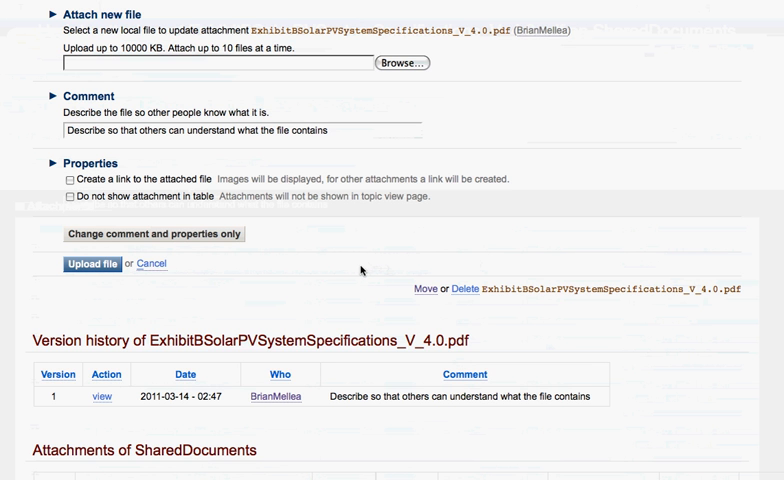